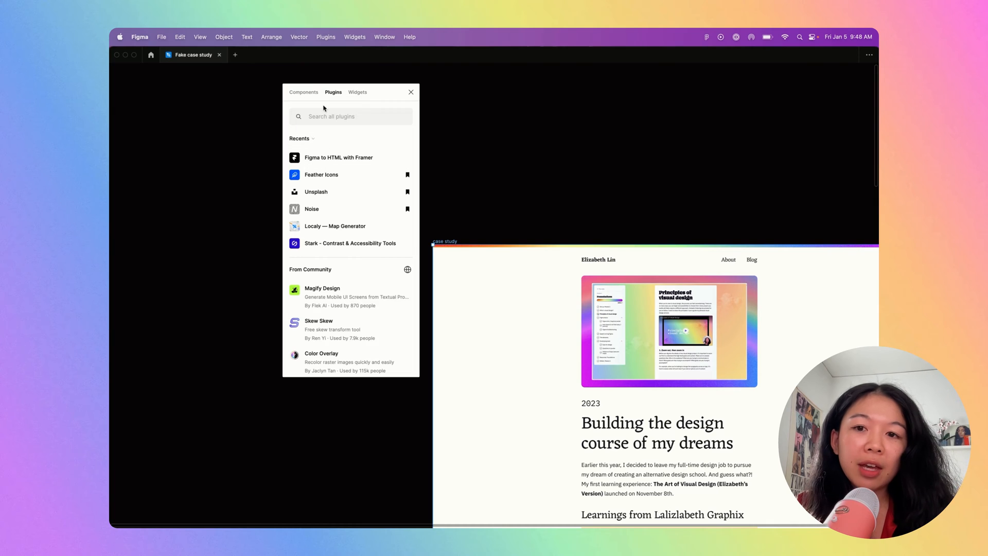
mouse_move(339, 157)
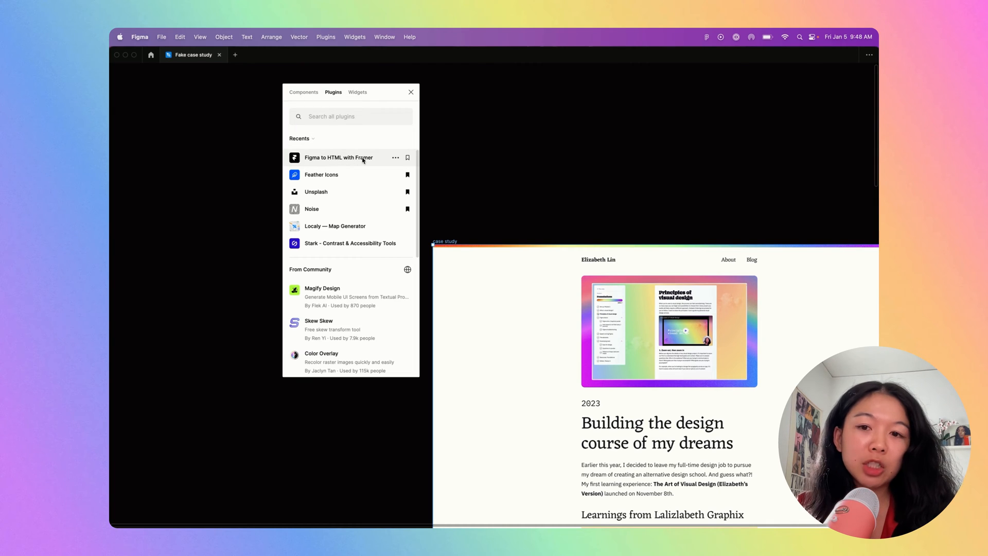
Step: Run the 'Figma to HTML with Framer' plugin on the 38-layer case study frame
click(339, 157)
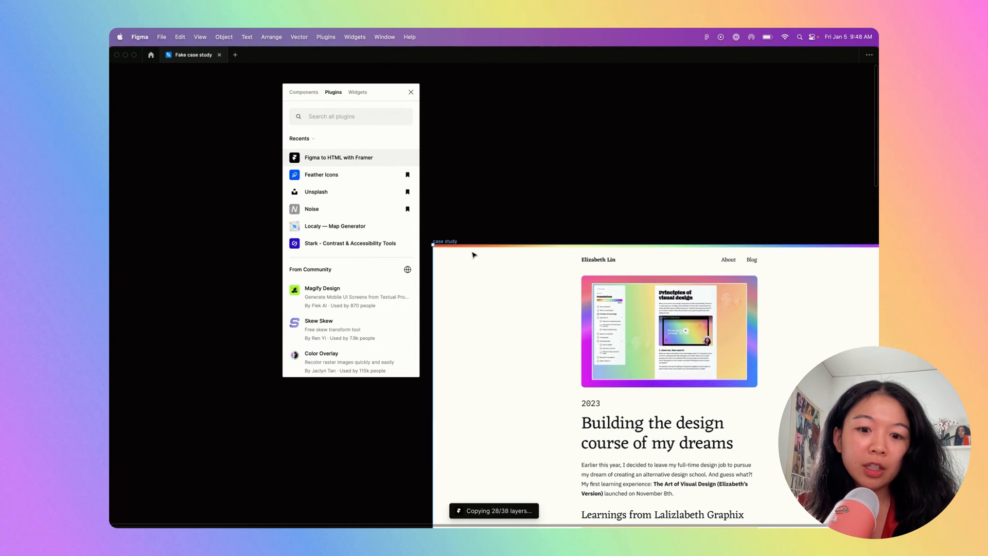
mouse_move(511, 157)
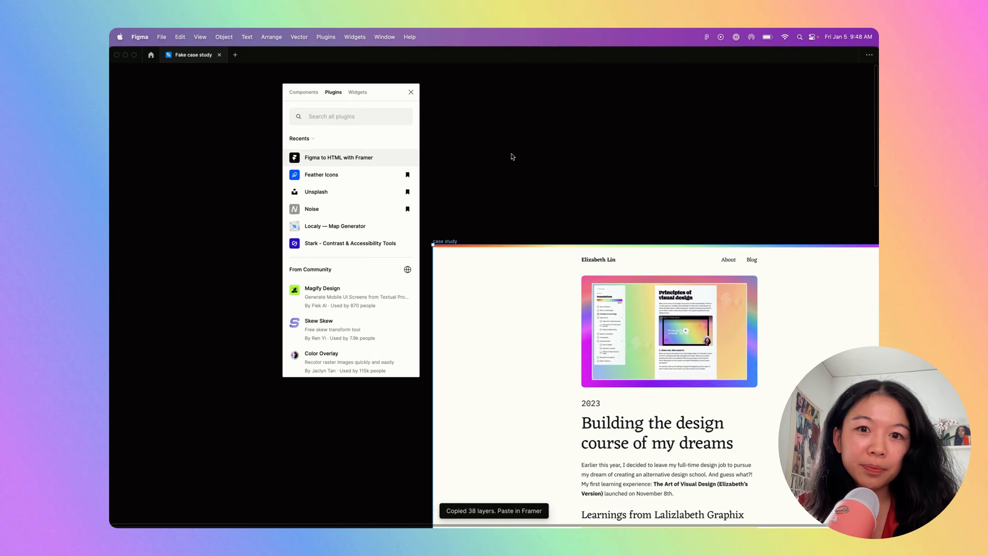
click(339, 157)
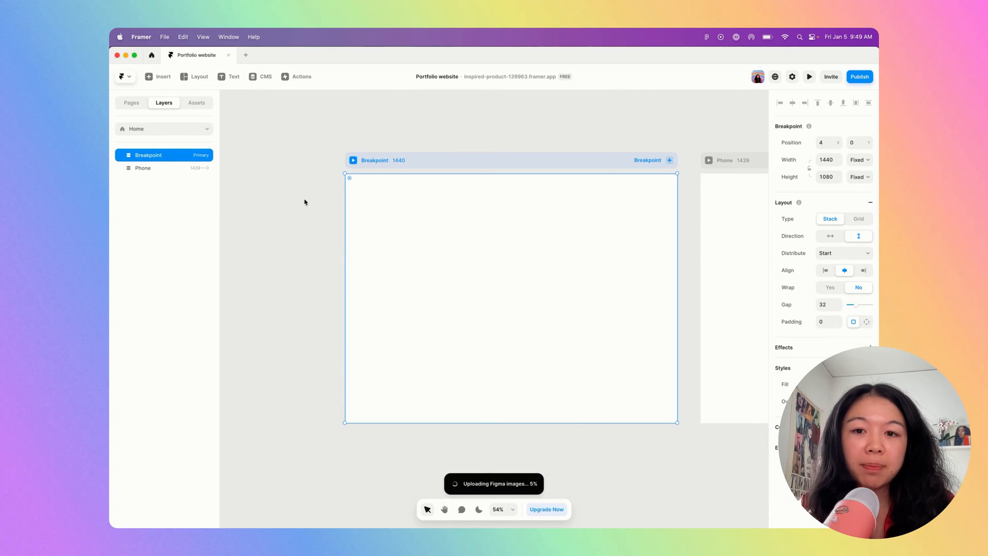
mouse_move(365, 223)
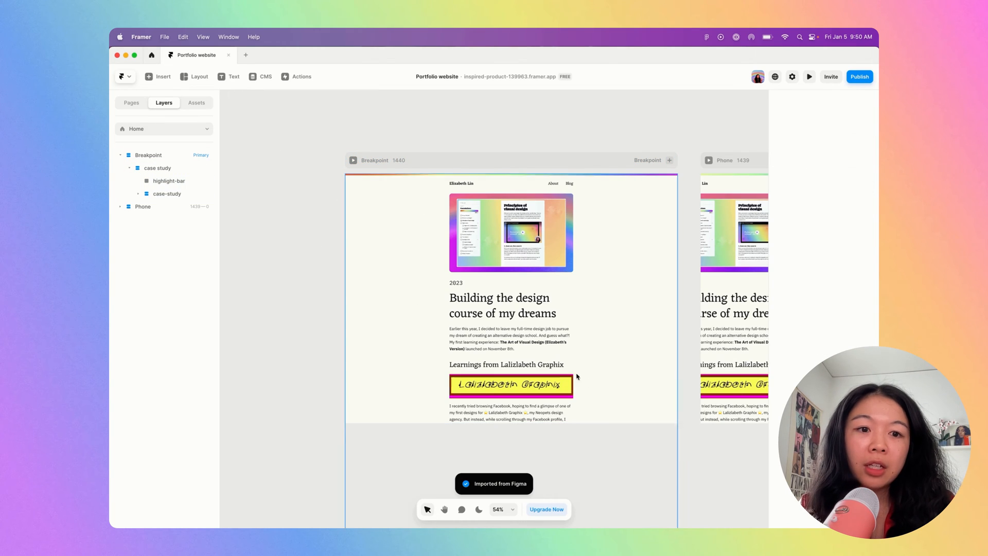
Step: Set the desktop Breakpoint frame's height from Fixed to Fit Content
click(374, 160)
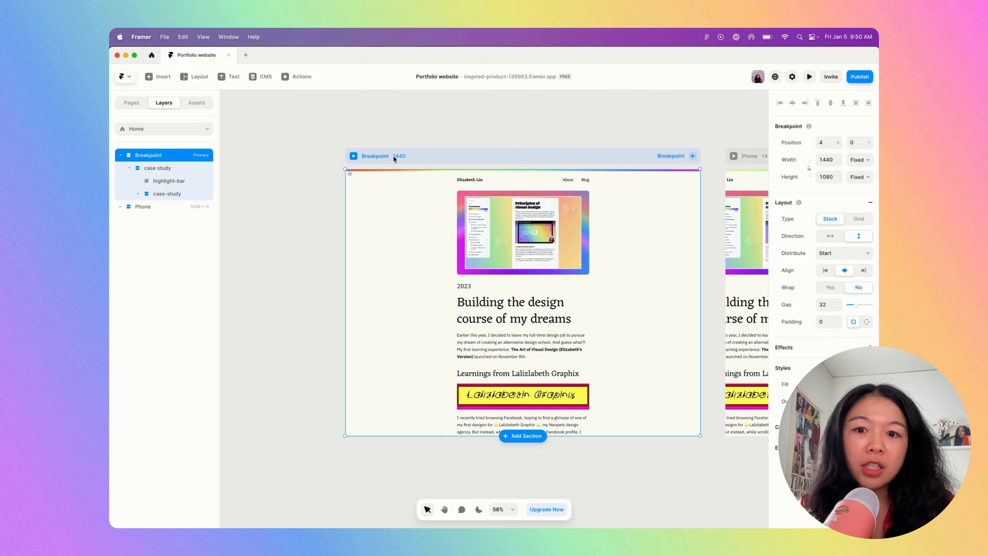
mouse_move(369, 138)
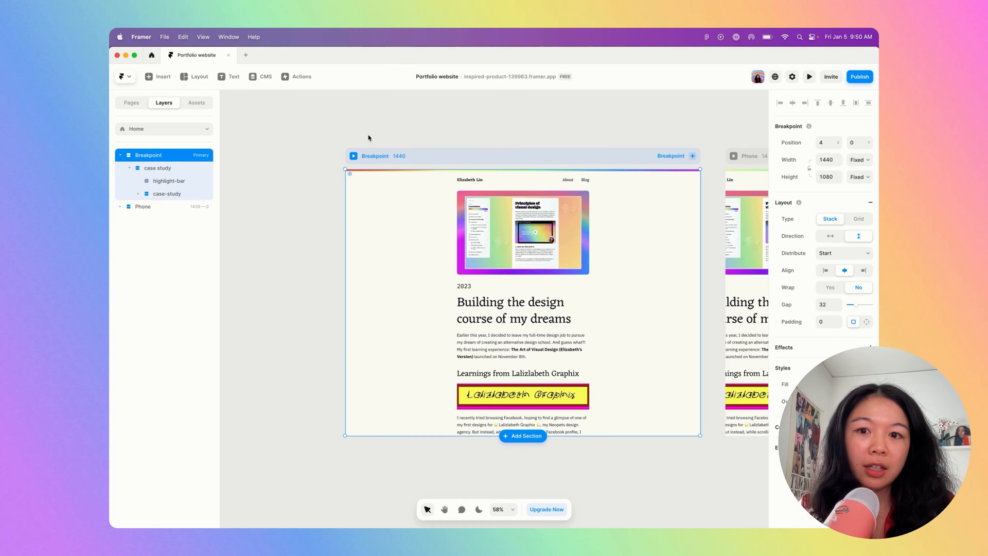
click(859, 177)
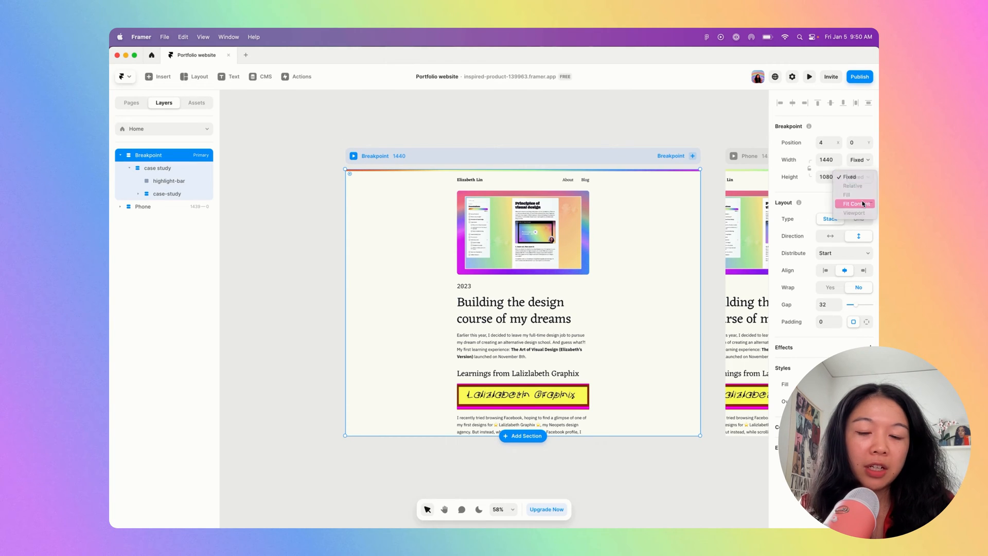
click(855, 204)
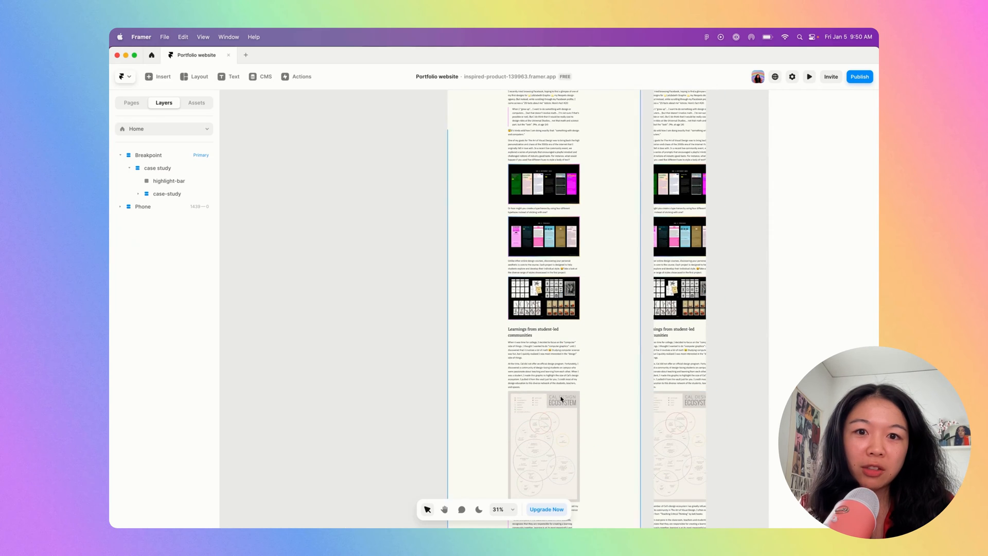
scroll(up, 3)
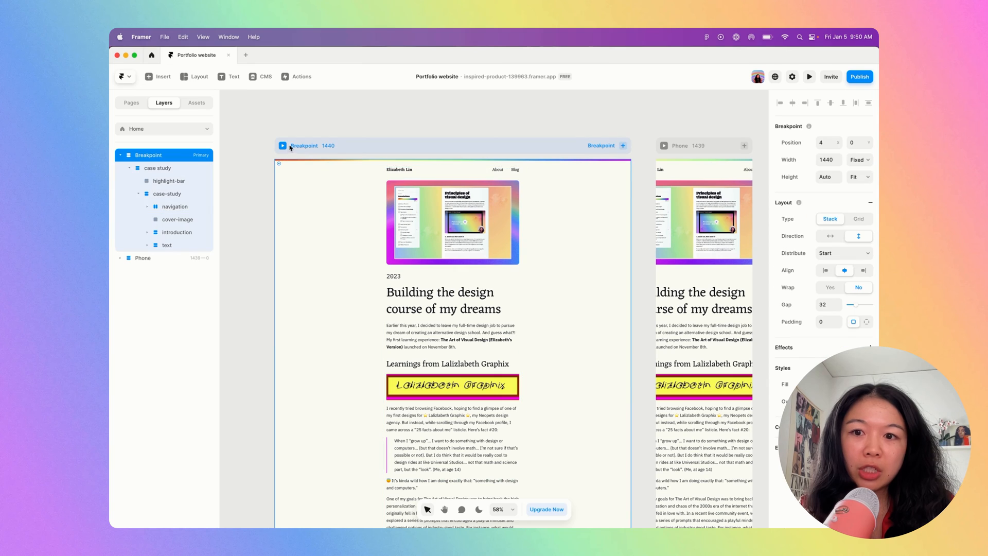
mouse_move(359, 152)
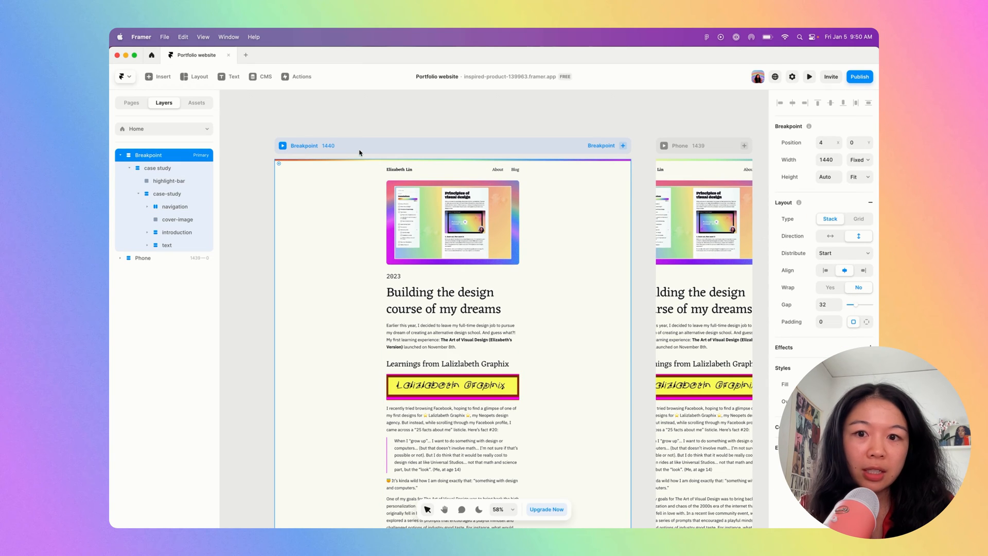
Step: Add a Max Width of 100% Relative to the case study container
click(157, 168)
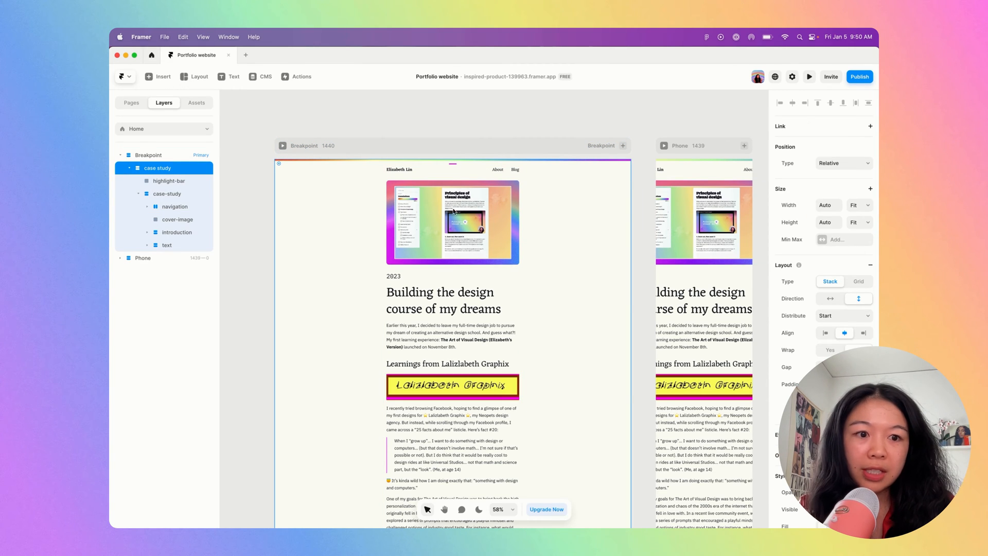
click(844, 239)
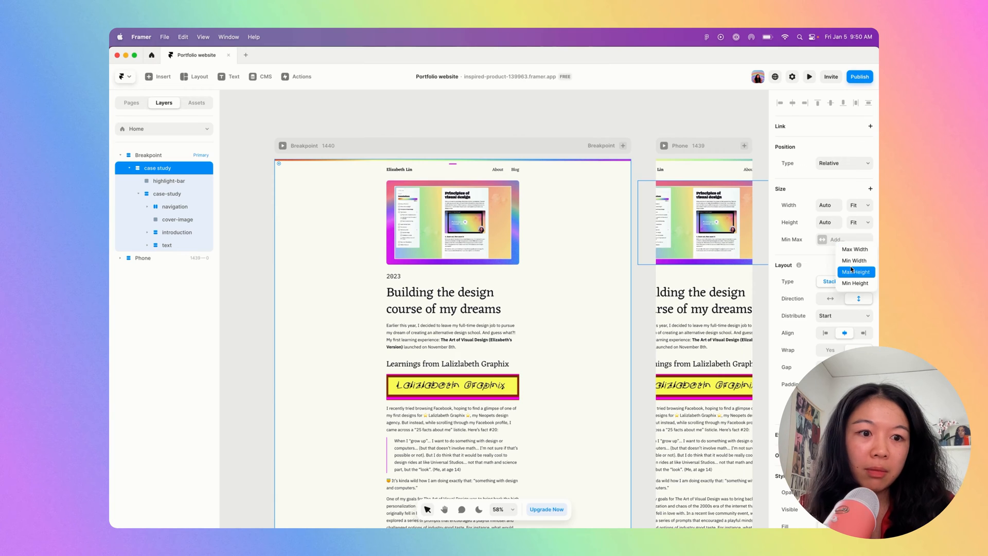
click(855, 249)
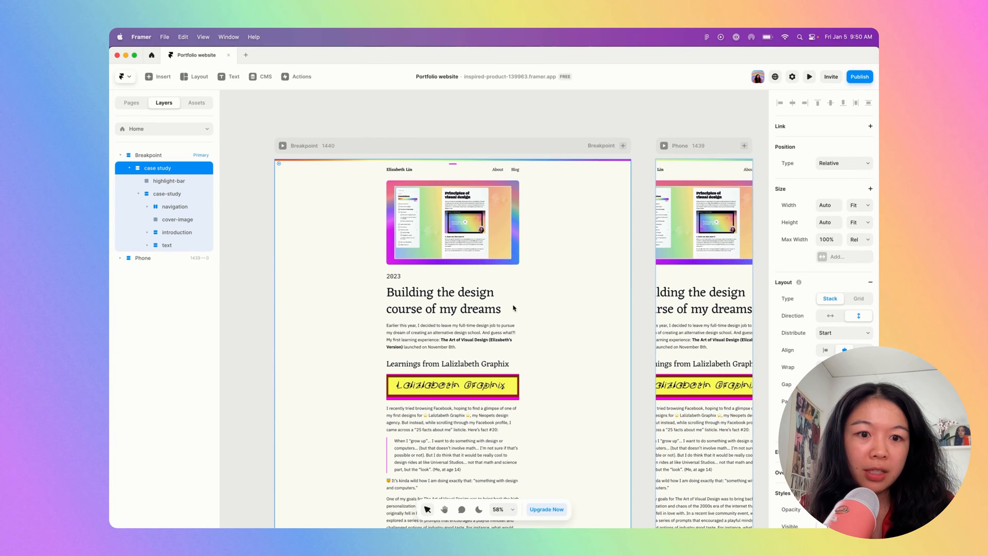
click(167, 193)
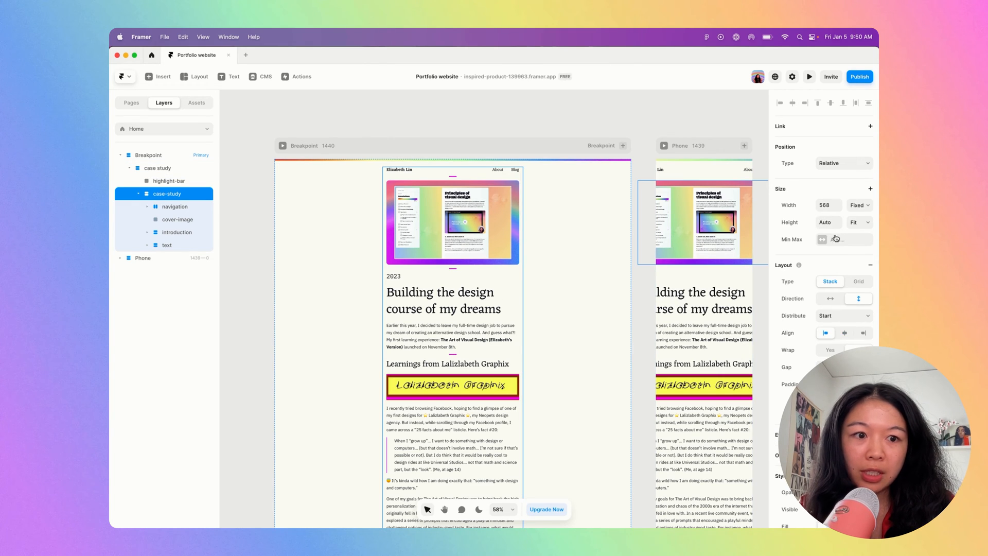
click(837, 239)
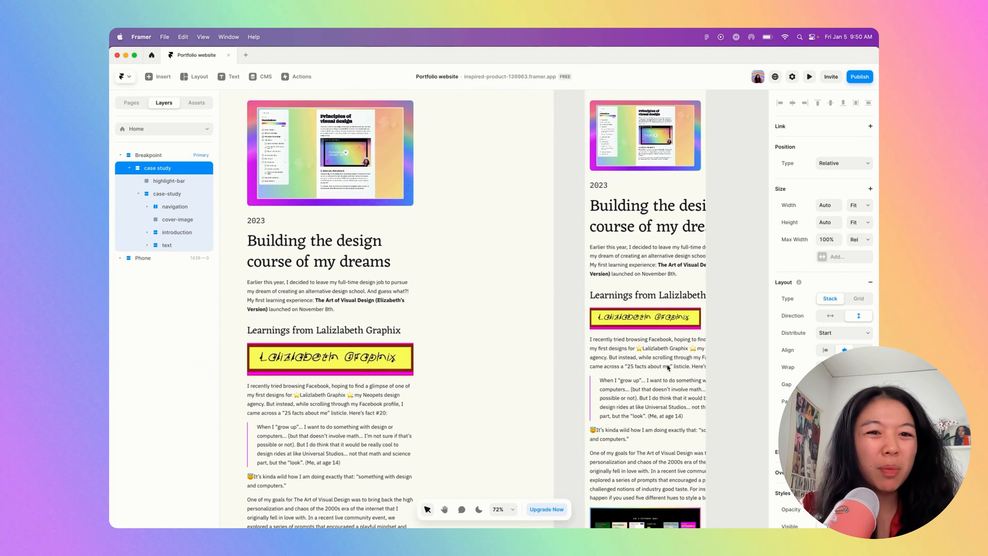
scroll(down, 3)
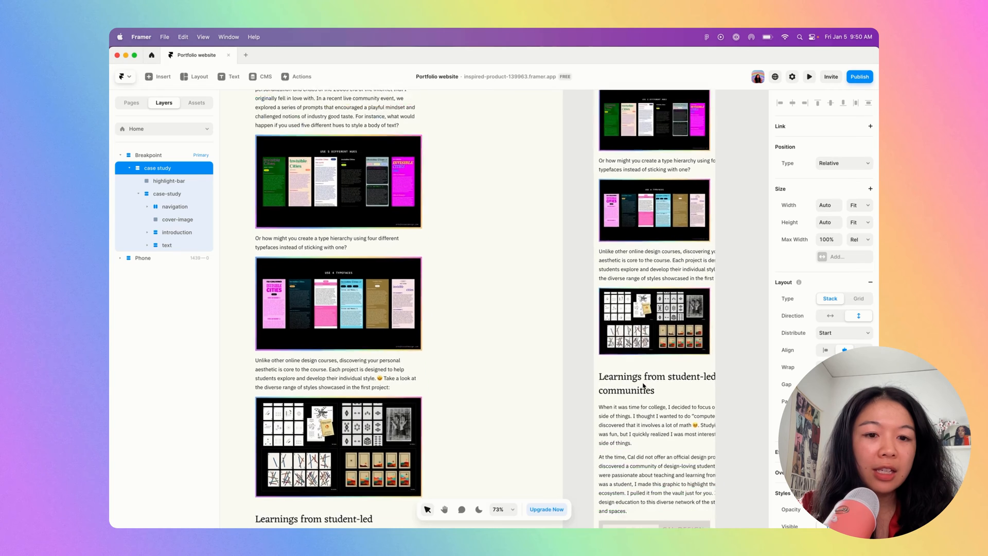
scroll(up, 3)
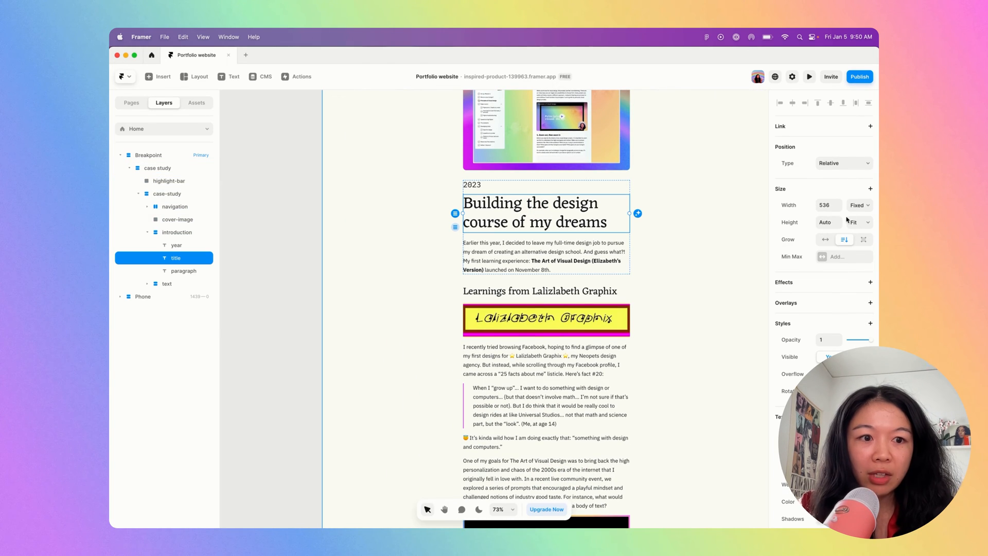
Step: Make the 'Learnings from Lalizlabeth Graphix' heading fill the available width
click(177, 232)
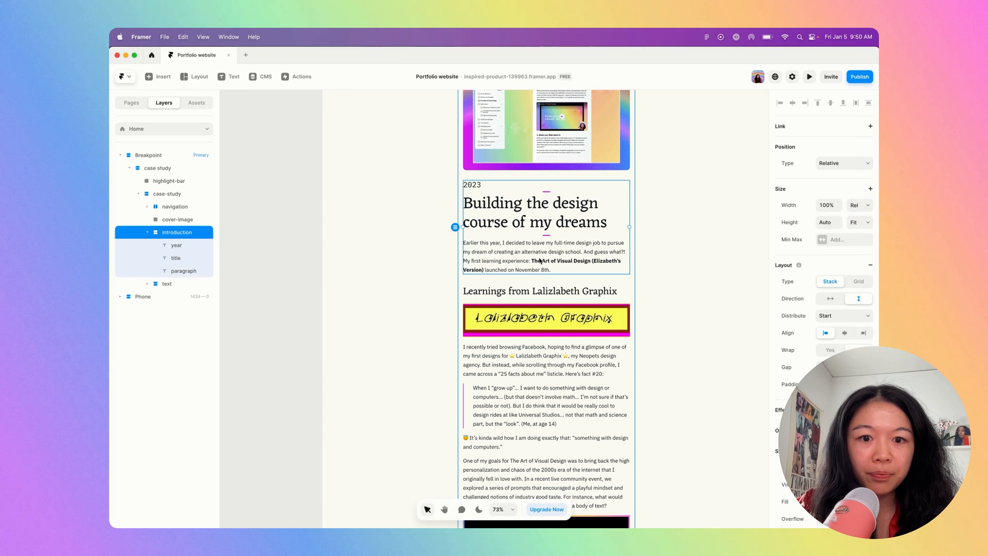
click(859, 205)
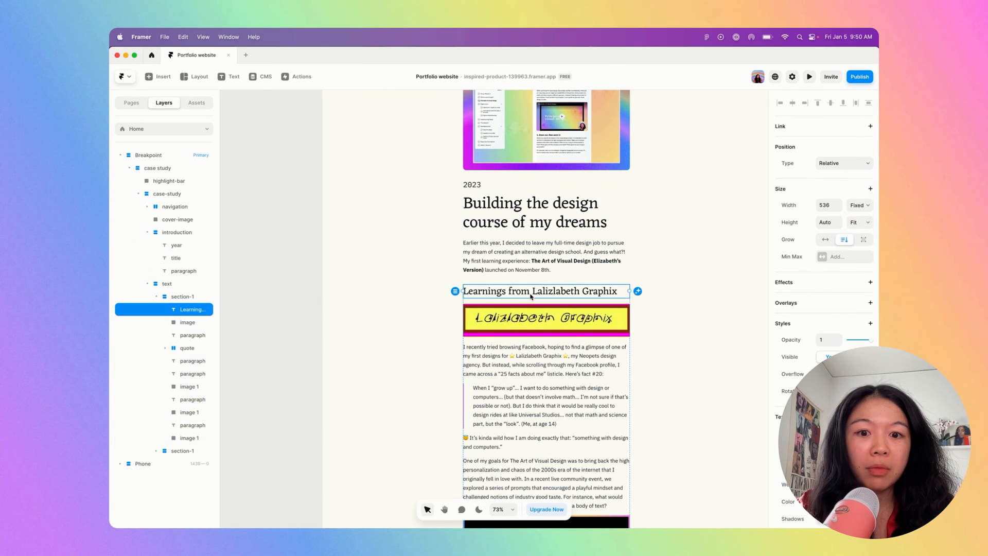
click(856, 205)
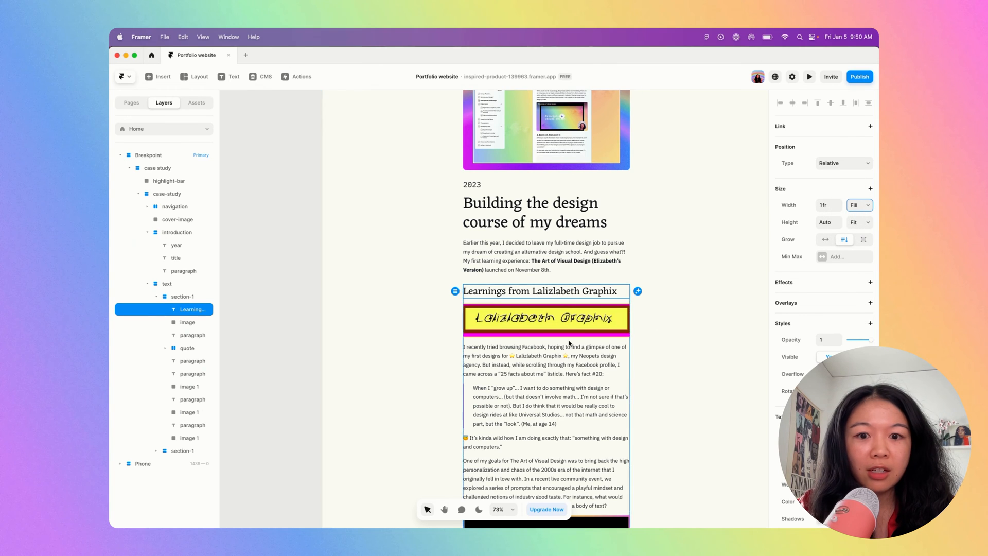
scroll(down, 3)
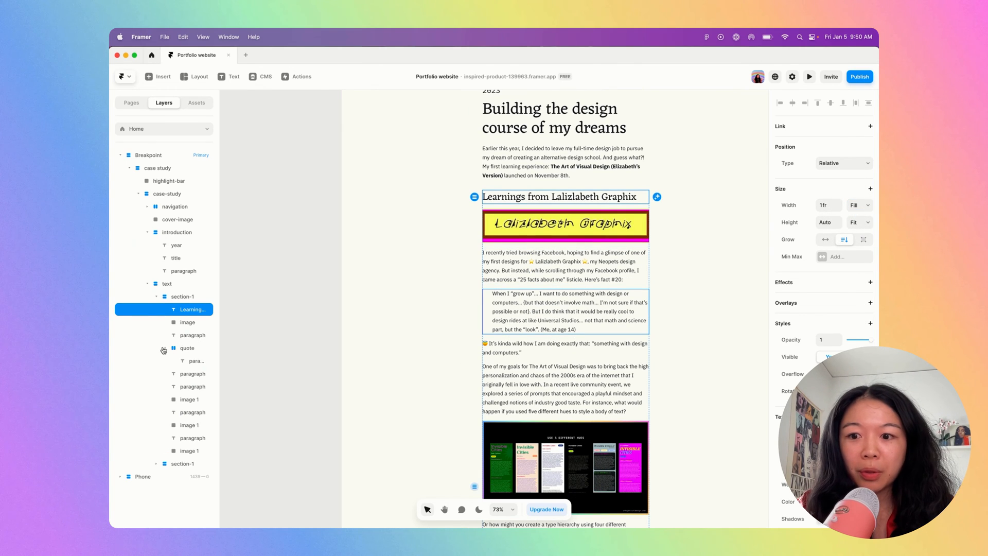
Step: Set the quote and body paragraphs to fill width, then review the layout
click(857, 205)
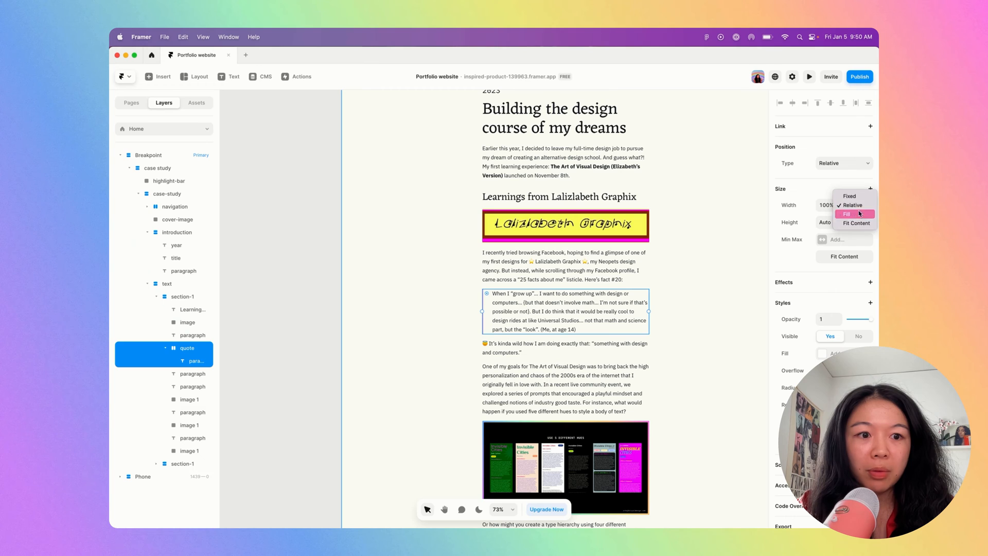
click(850, 196)
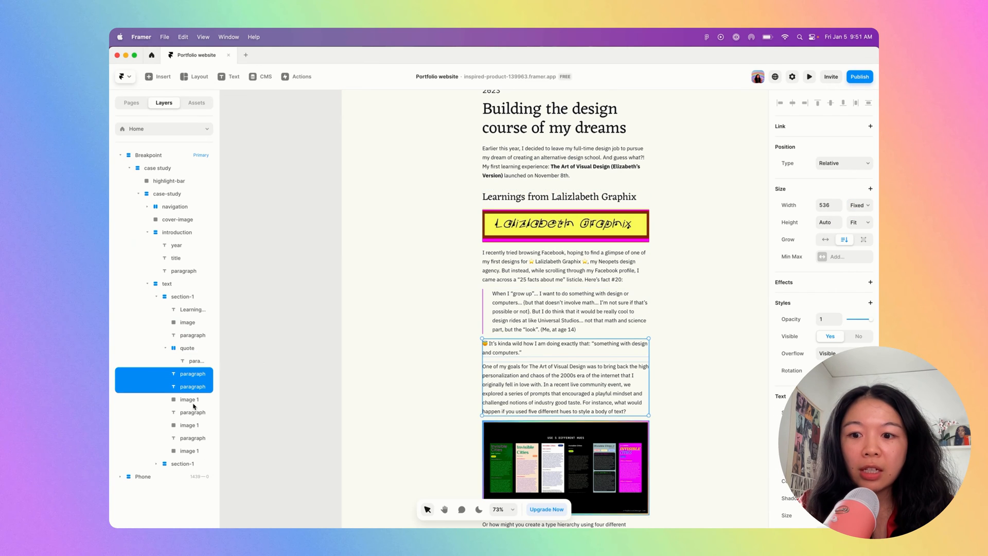
click(193, 335)
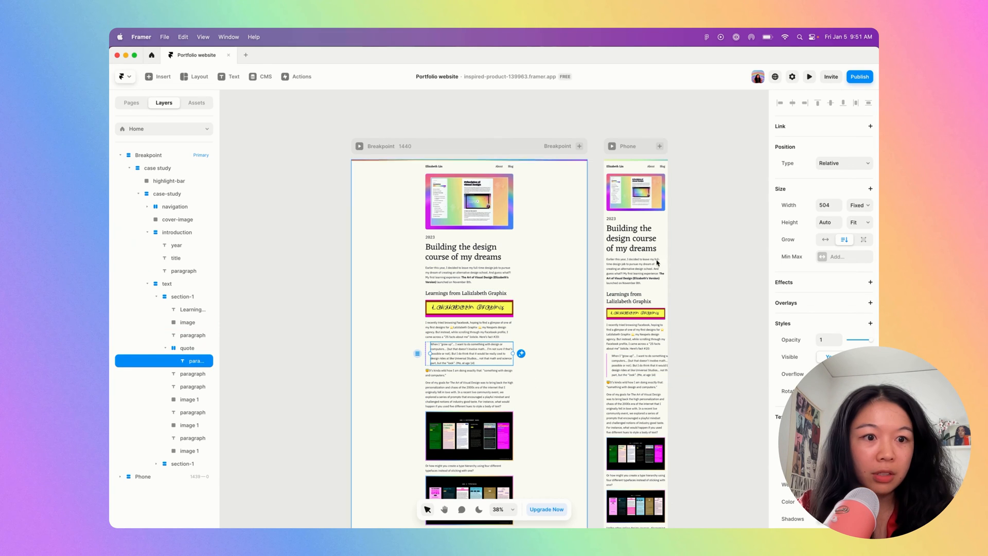
click(859, 204)
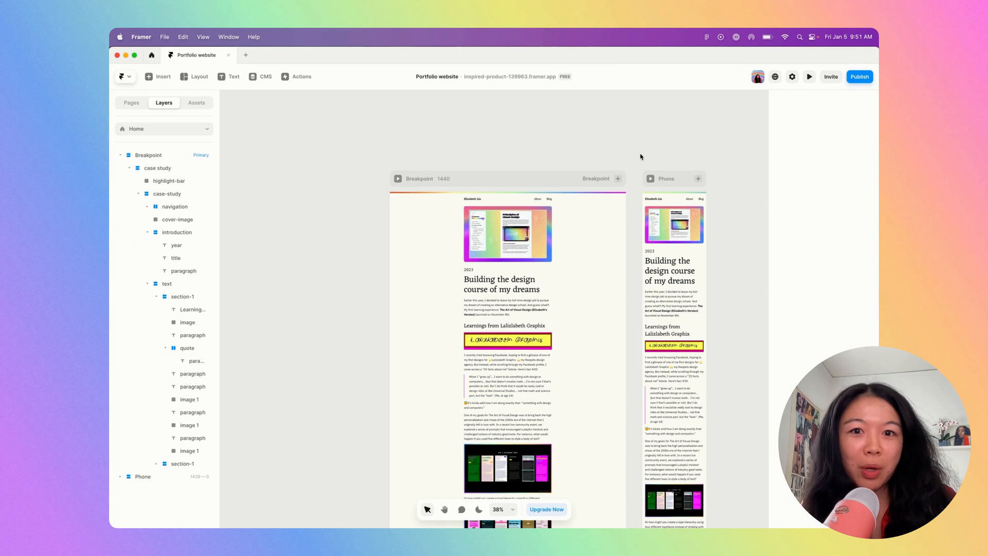
mouse_move(860, 76)
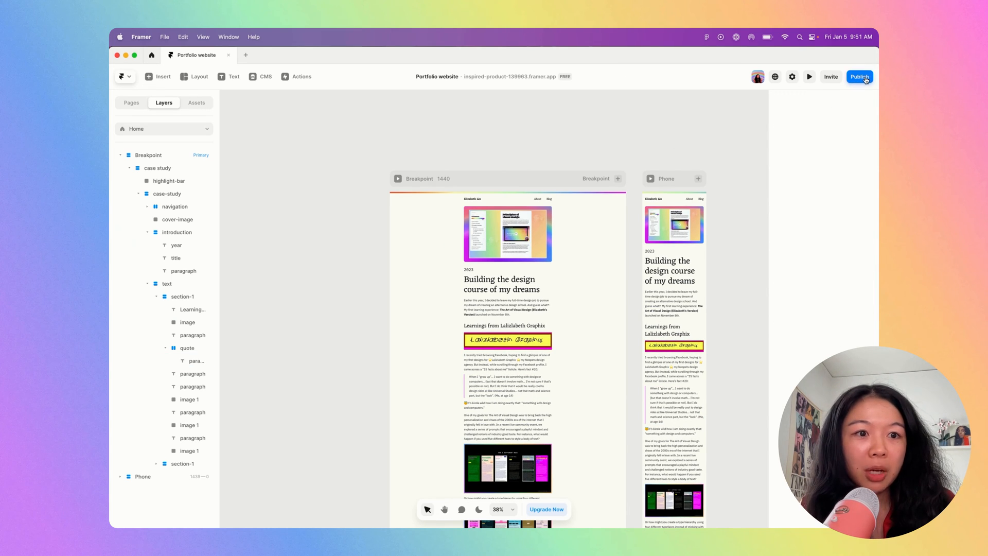
Step: Publish the update and view the live case study on the framer.app domain
click(859, 76)
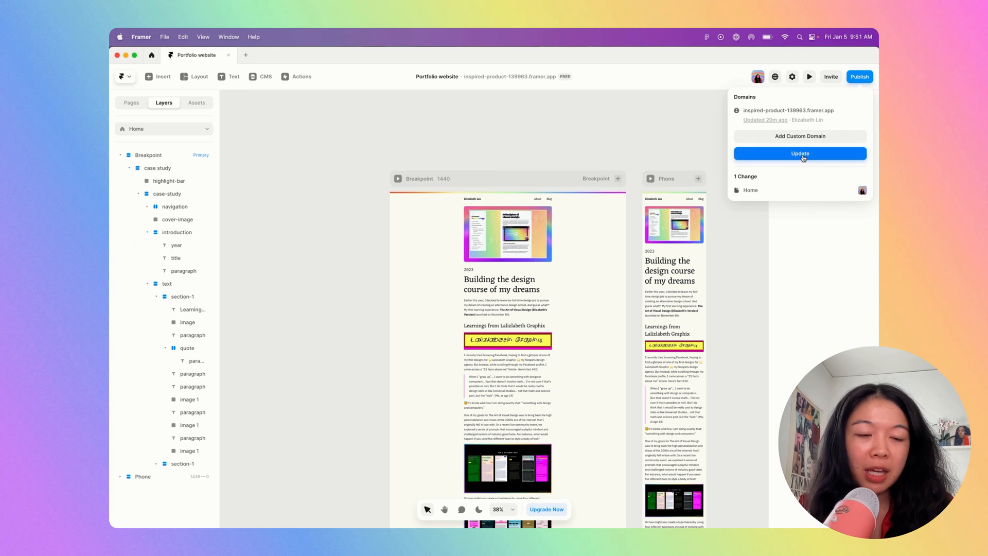
click(800, 154)
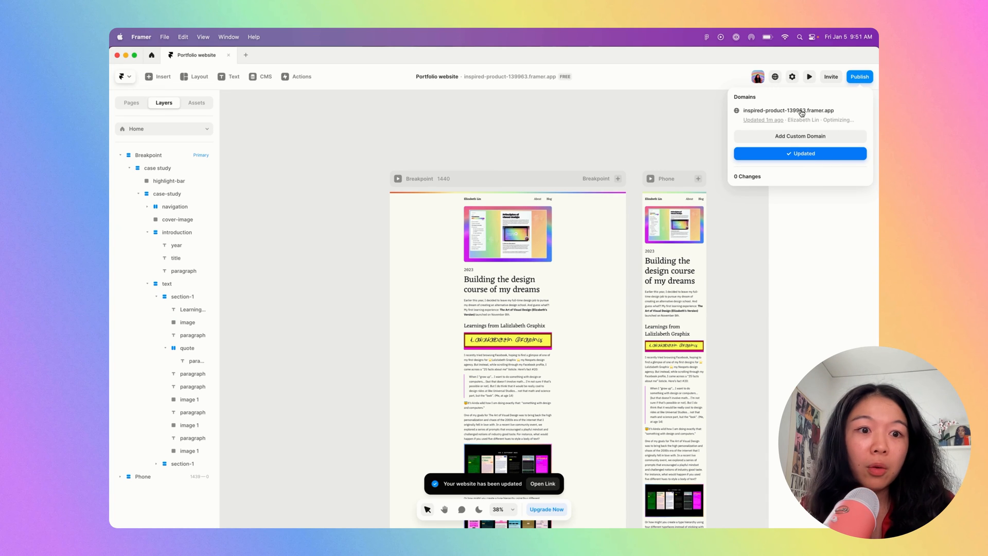
click(542, 483)
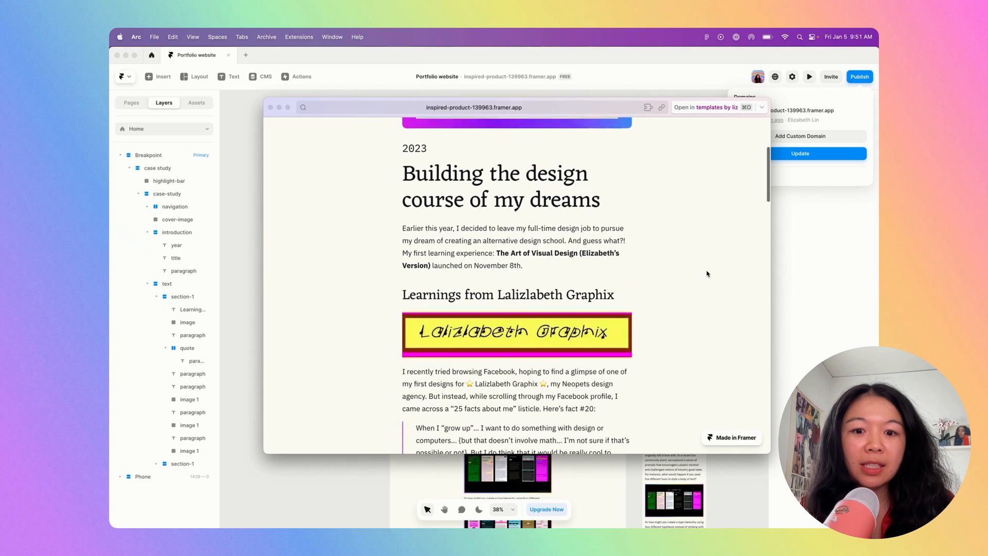
scroll(up, 3)
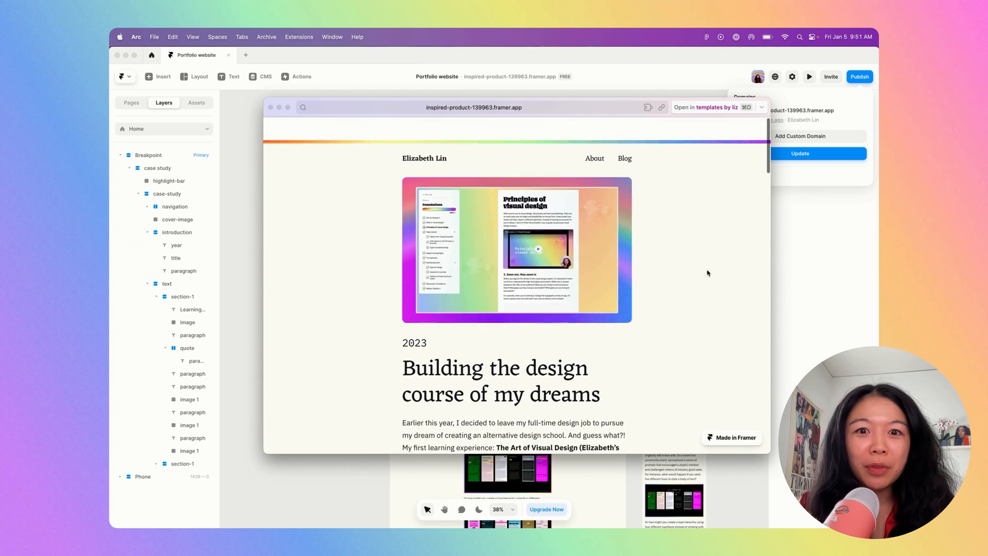